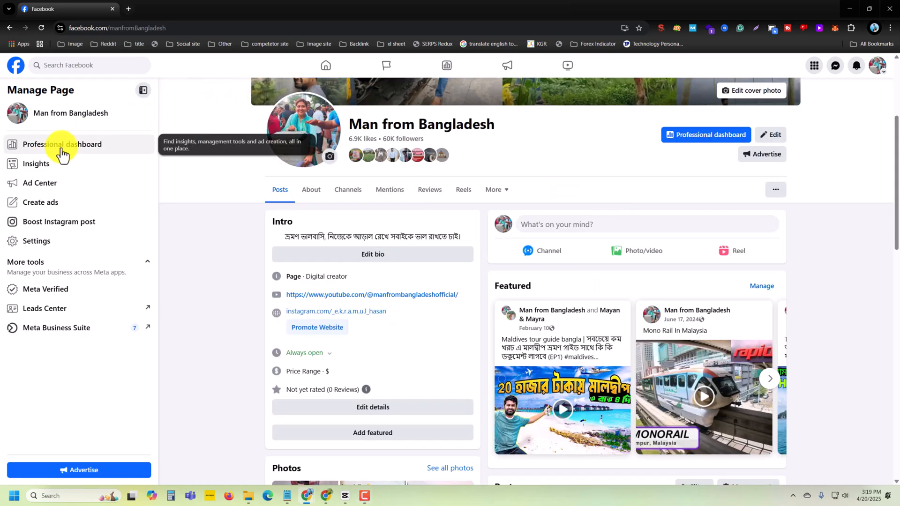
Step: Go through the Professional dashboard to launch Meta Business Suite for the page
{"action": "left_click", "coordinate": [58, 144]}
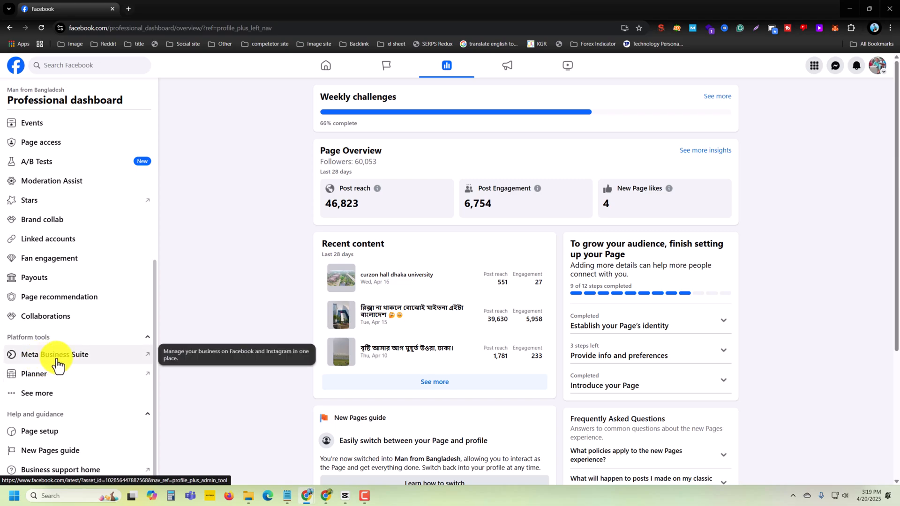
{"action": "left_click", "coordinate": [54, 354]}
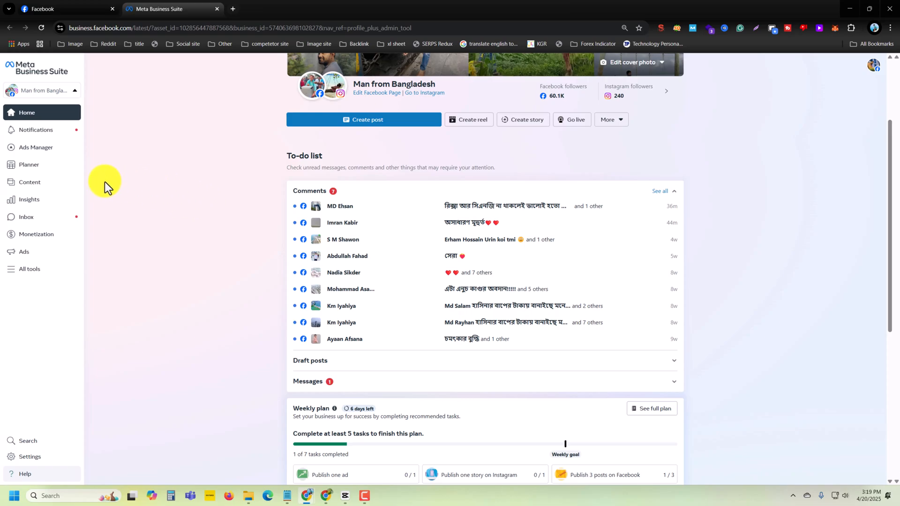
Step: From the Content section, bring up a blank post composer
{"action": "left_click", "coordinate": [29, 181]}
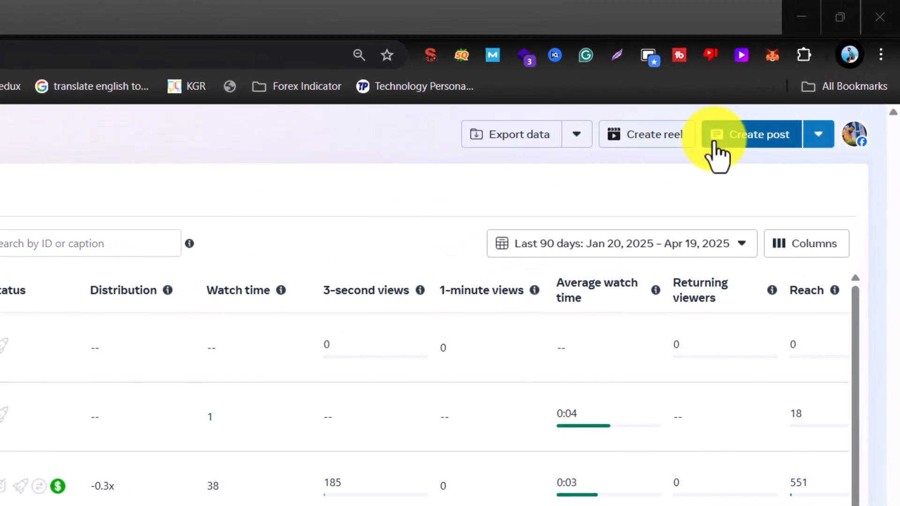
{"action": "mouse_move", "coordinate": [750, 145]}
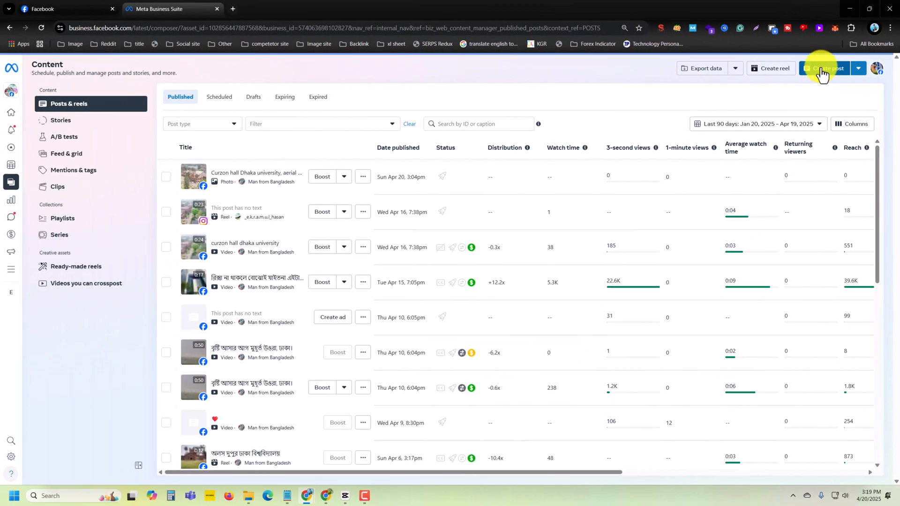
{"action": "left_click", "coordinate": [826, 68]}
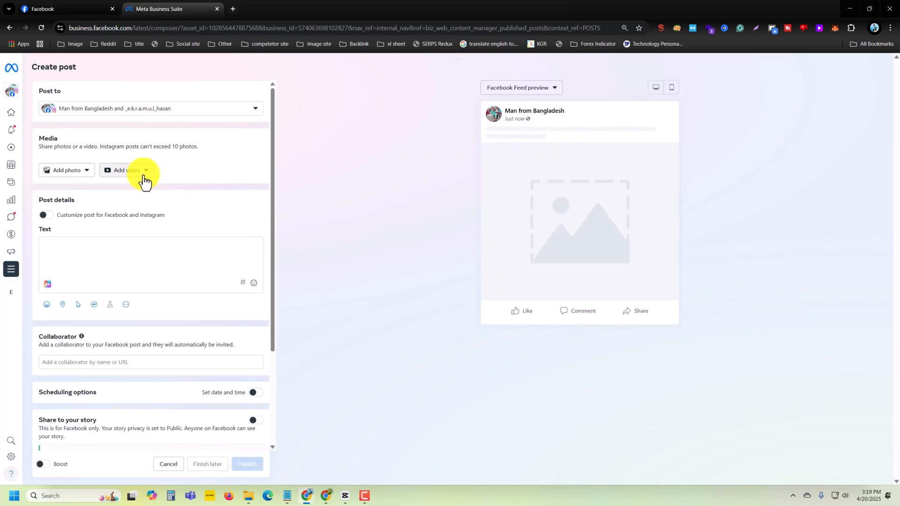
Step: Upload the Dhaka night video file from the desktop into the post
{"action": "left_click", "coordinate": [126, 170]}
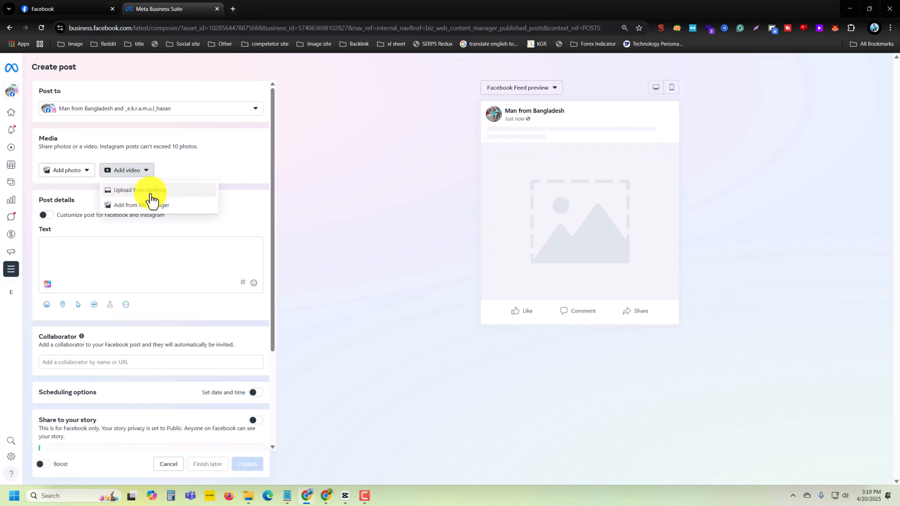
{"action": "left_click", "coordinate": [140, 190]}
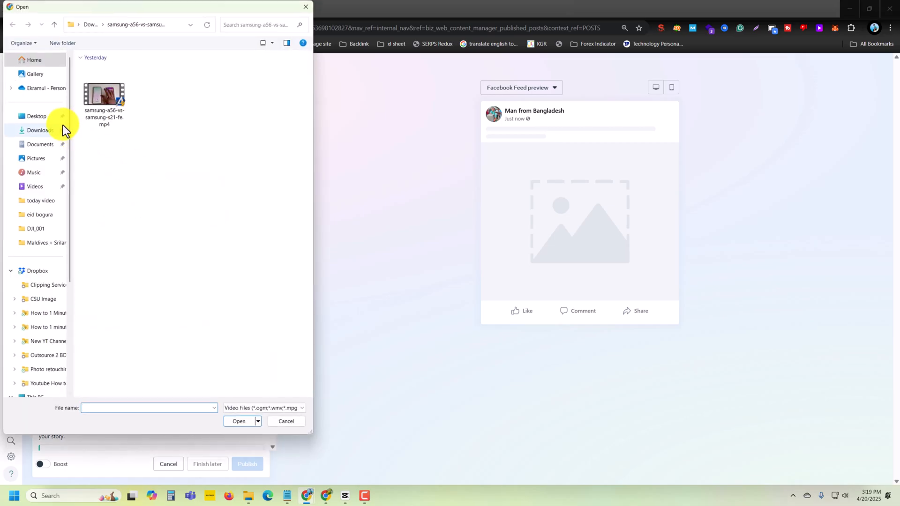
{"action": "left_click", "coordinate": [39, 145]}
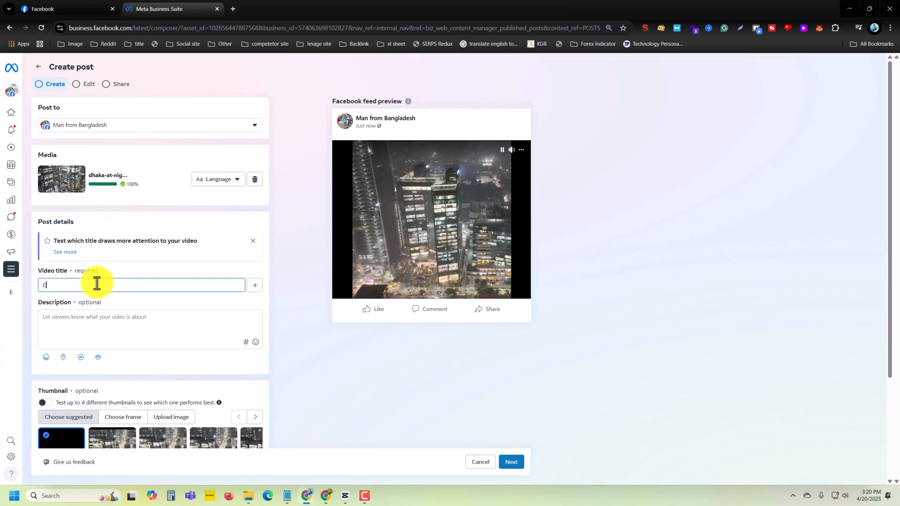
Step: Enter the title 'Dhaka at night' and a description with #dhaka and #beautifuldhaka
{"action": "type", "text": "Dahaka at night #dhaka #beautifuldhaka"}
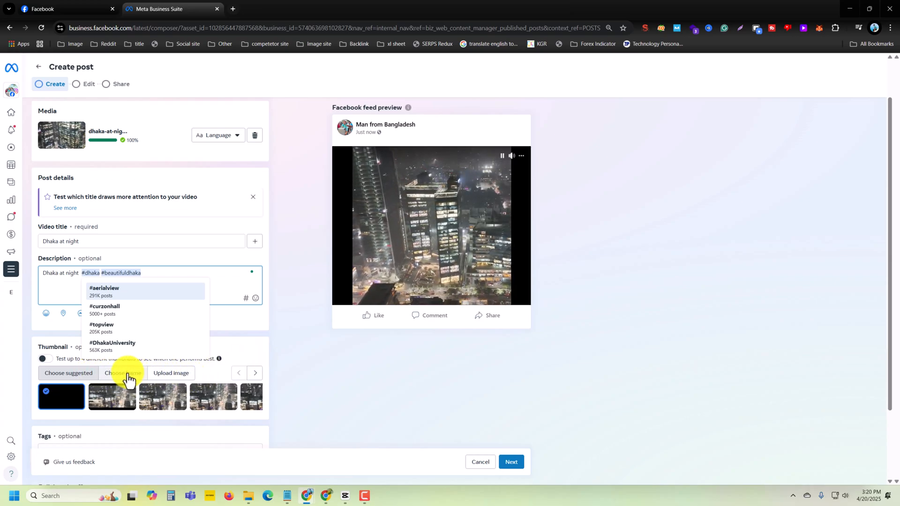
{"action": "left_click", "coordinate": [123, 373]}
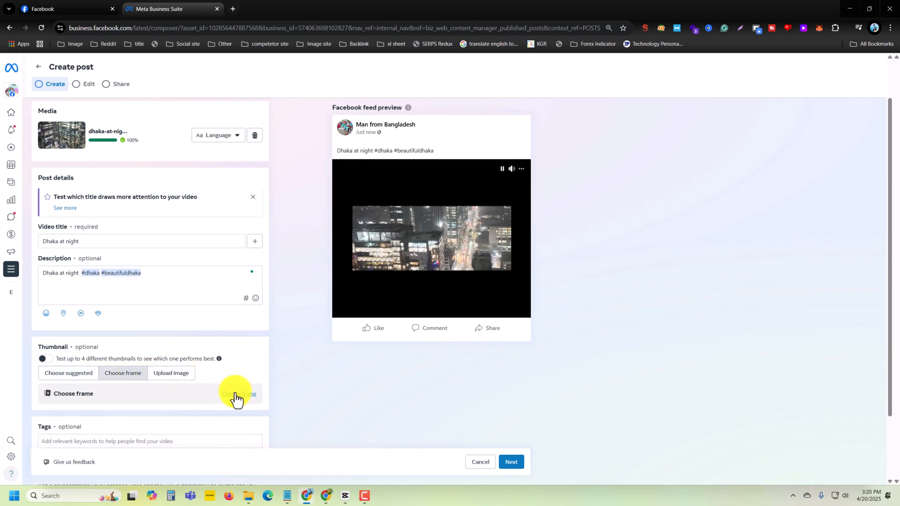
Step: Save a chosen video frame as the thumbnail and continue to the Edit stage
{"action": "left_click", "coordinate": [235, 394]}
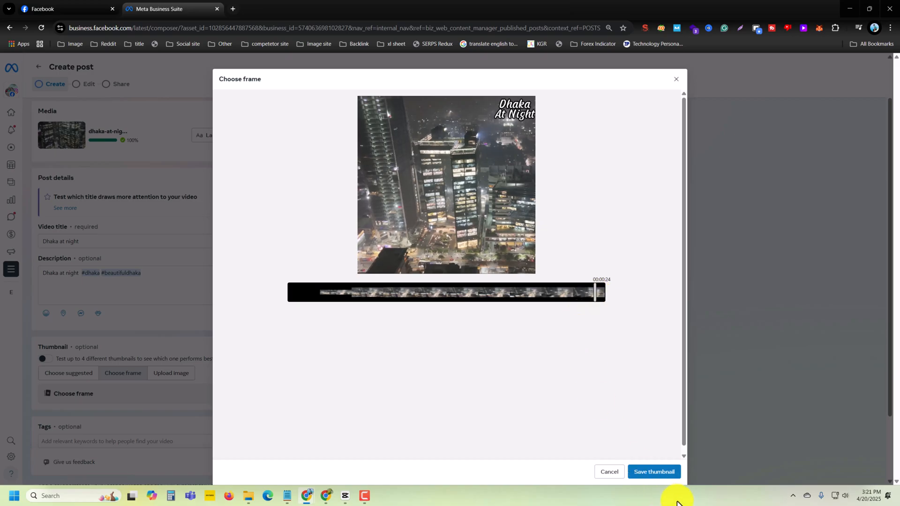
{"action": "left_click", "coordinate": [654, 471]}
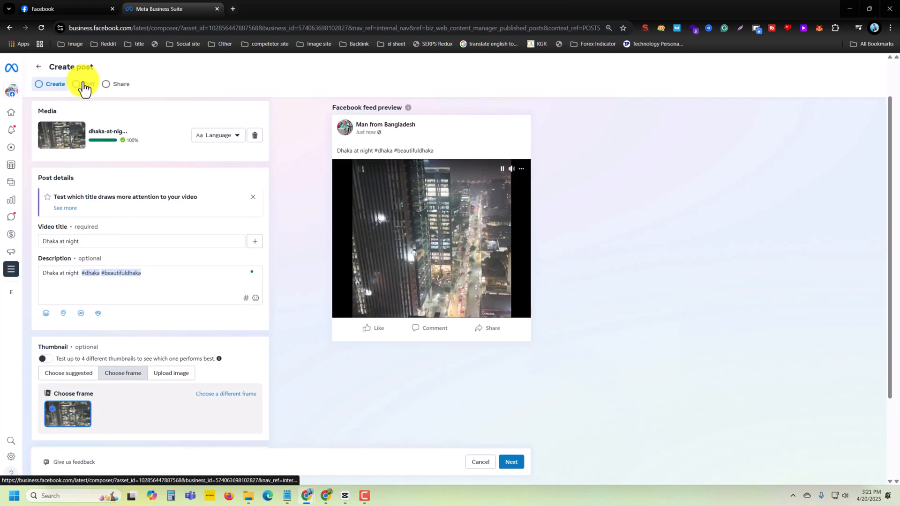
{"action": "left_click", "coordinate": [77, 85]}
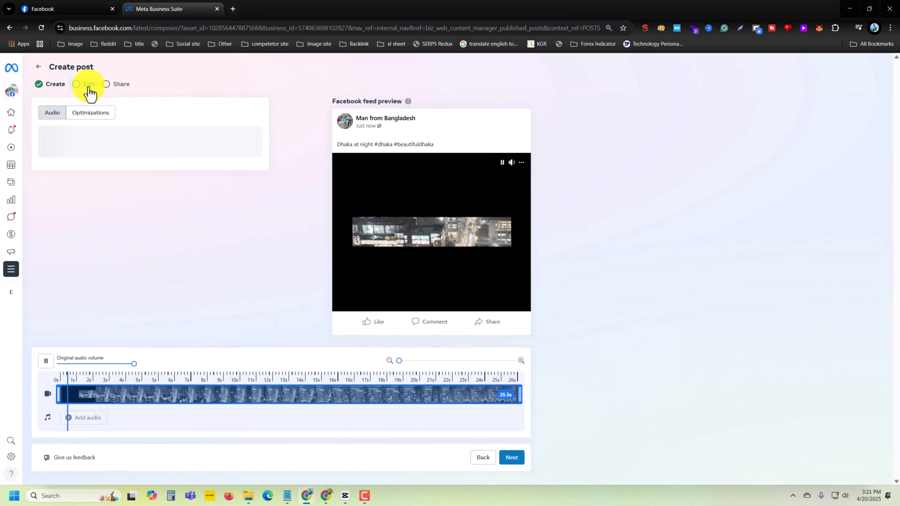
Step: Search the audio library for 'cyber city' and add Dronia's Cyber City track
{"action": "left_click", "coordinate": [88, 84]}
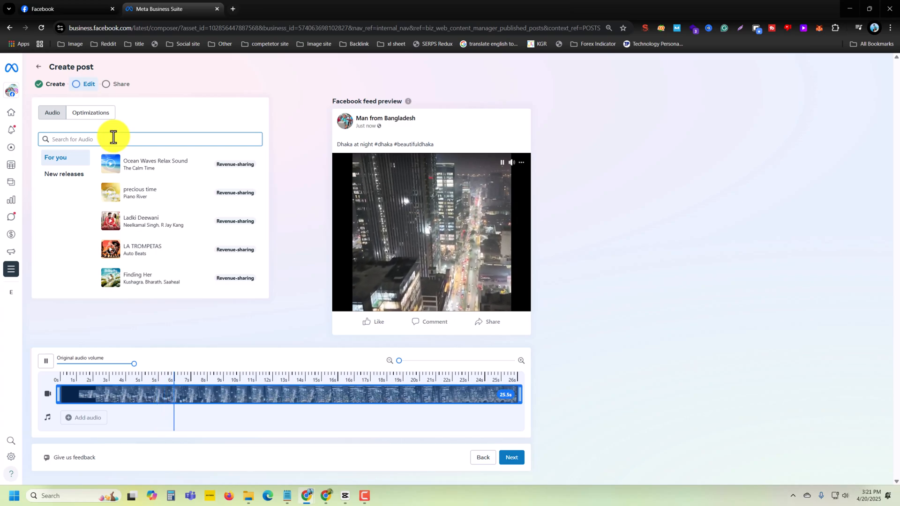
{"action": "type", "text": "o mor"}
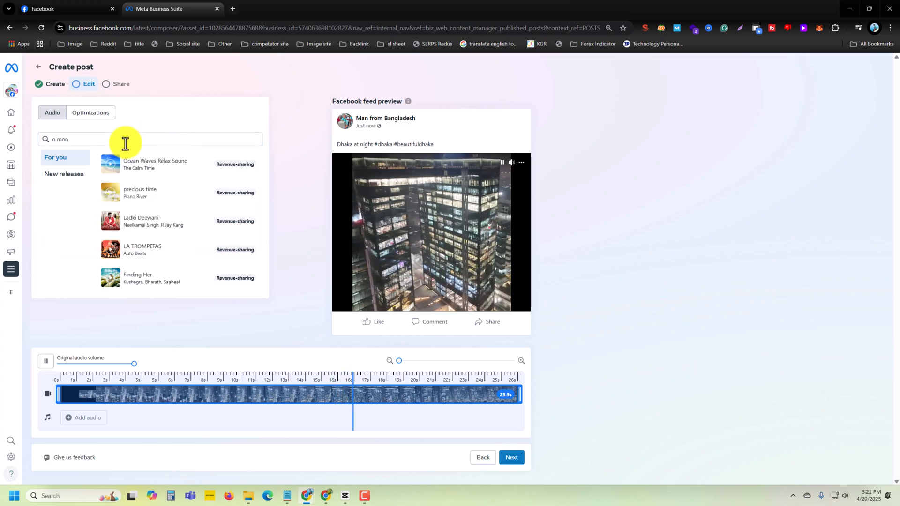
{"action": "type", "text": "cyber city"}
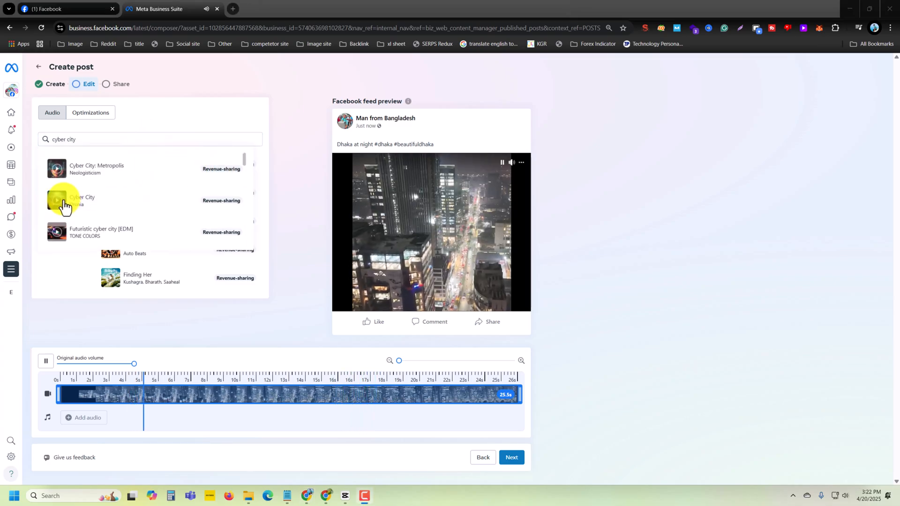
{"action": "left_click", "coordinate": [57, 200]}
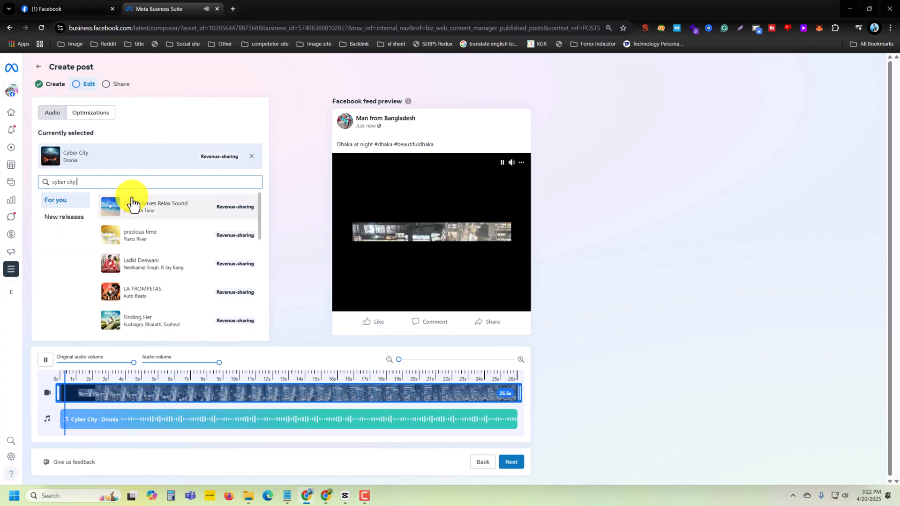
{"action": "left_click", "coordinate": [263, 405]}
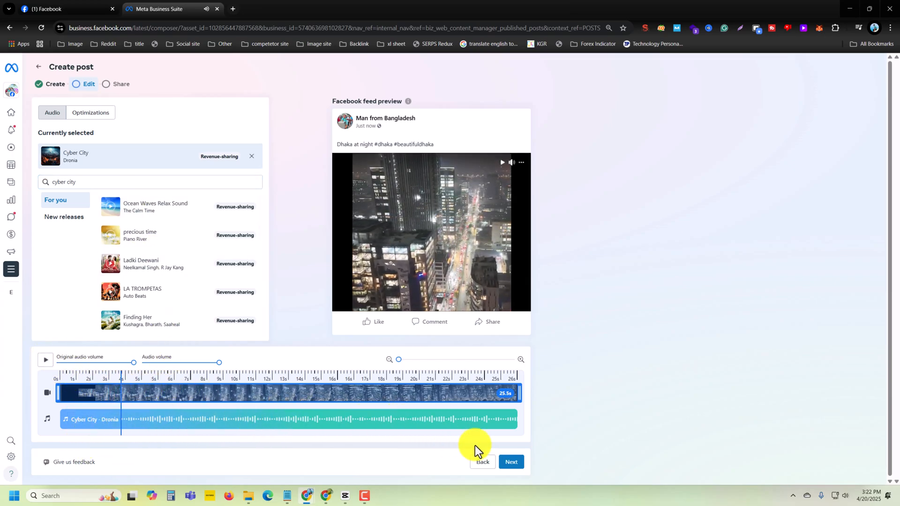
Step: Share the post now with Public visibility to the page
{"action": "left_click", "coordinate": [511, 461]}
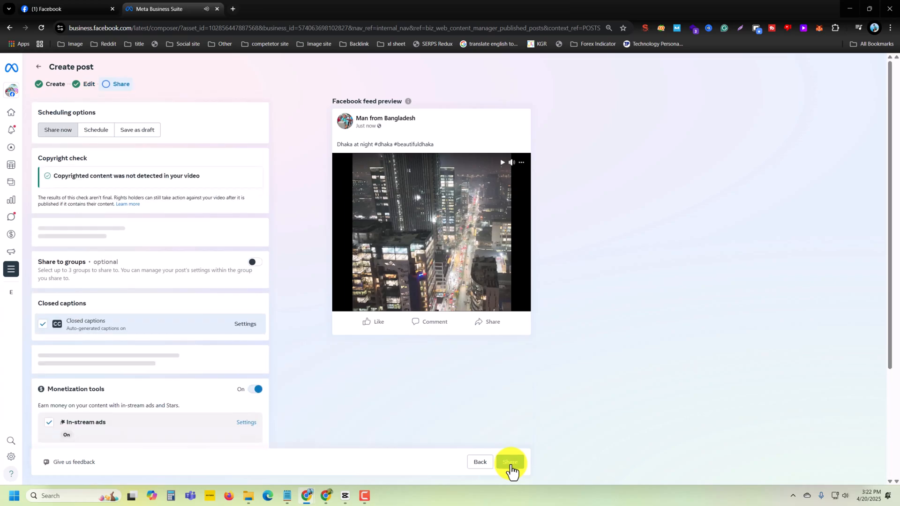
{"action": "scroll", "scroll_direction": "down", "scroll_amount": 3}
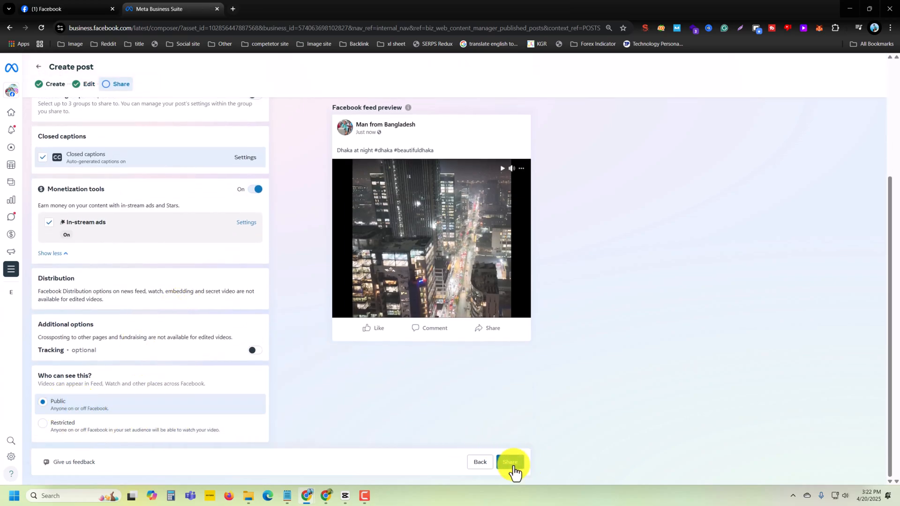
{"action": "left_click", "coordinate": [510, 462]}
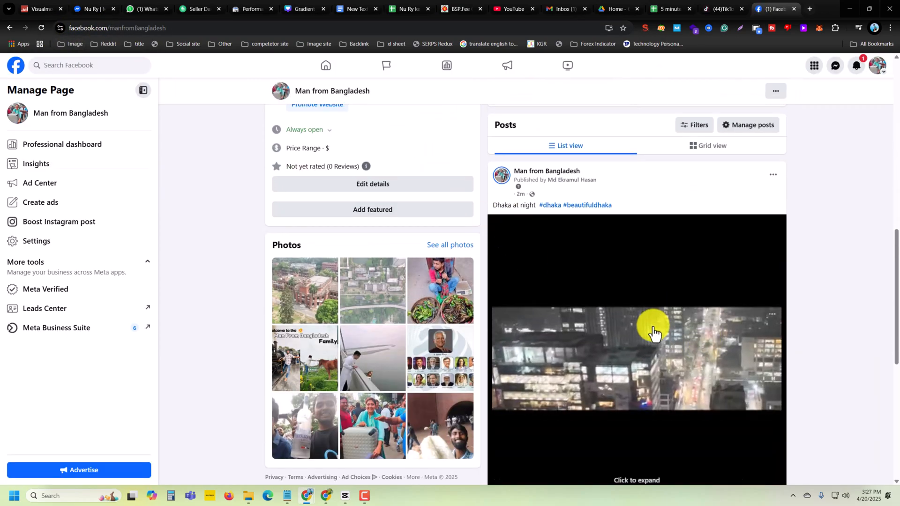
Step: Play the published Dhaka at night video in Facebook's video viewer
{"action": "left_click", "coordinate": [654, 331]}
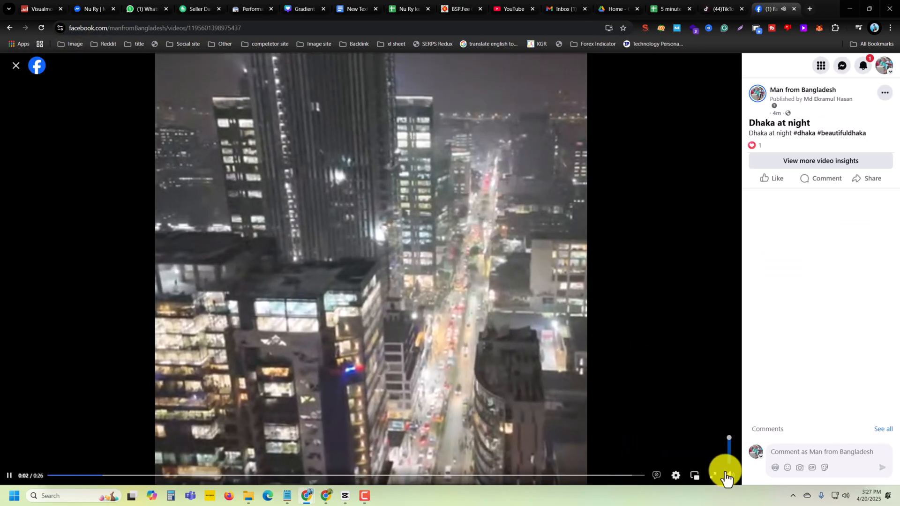